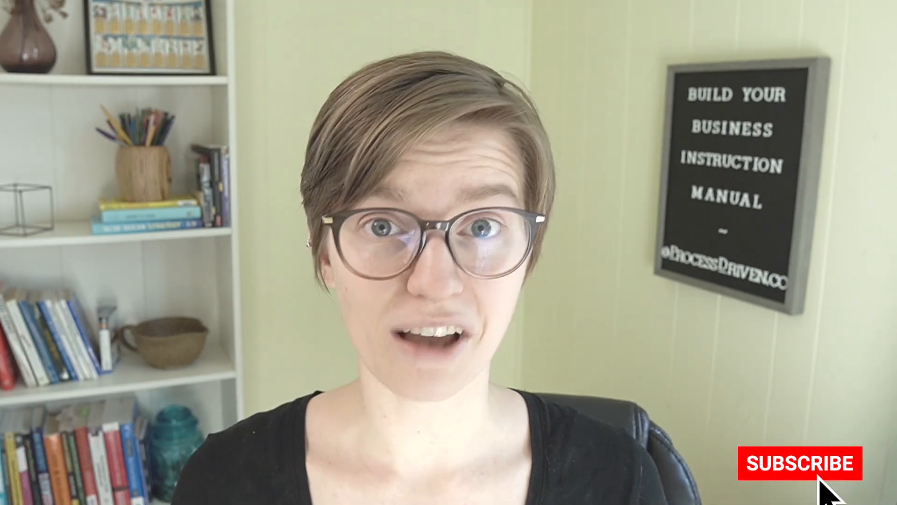
{"action": "left_click", "coordinate": [800, 462]}
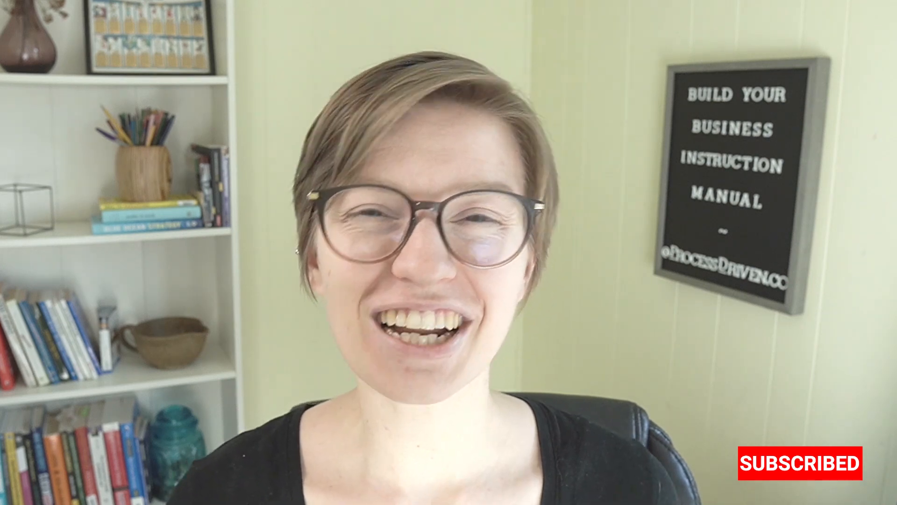